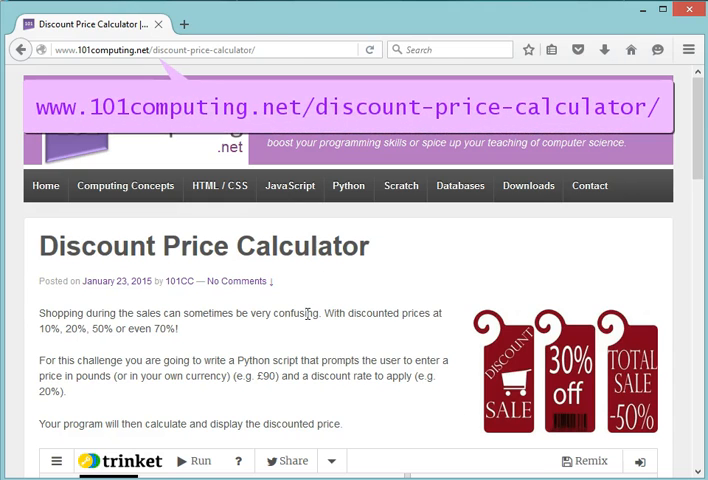
{"action": "mouse_move", "coordinate": [312, 328]}
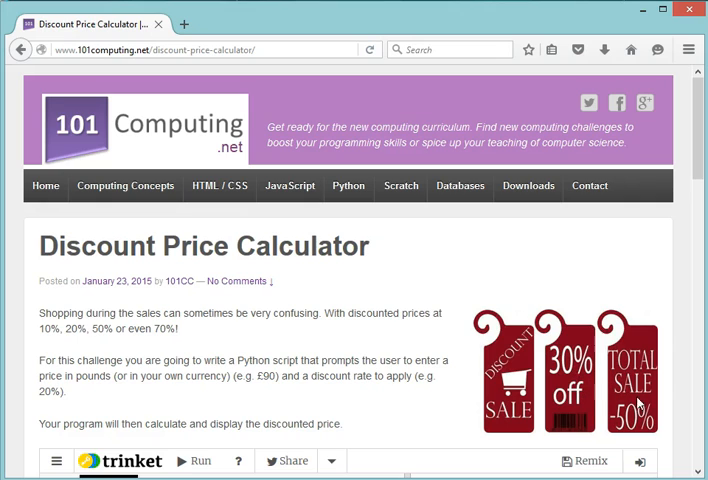
{"action": "mouse_move", "coordinate": [680, 408]}
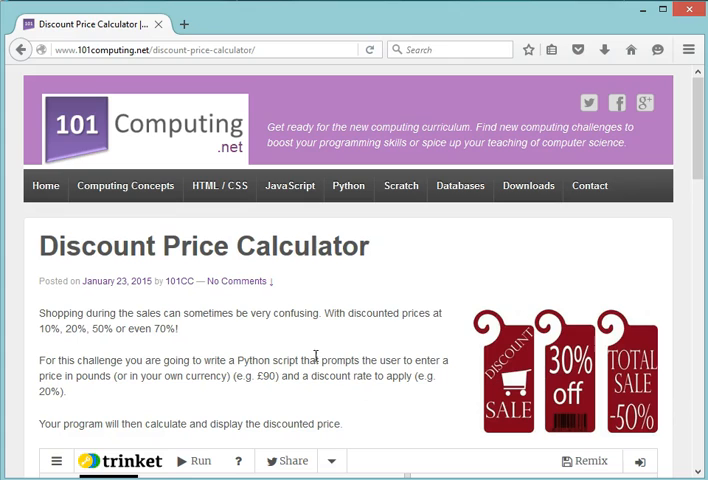
{"action": "mouse_move", "coordinate": [576, 420]}
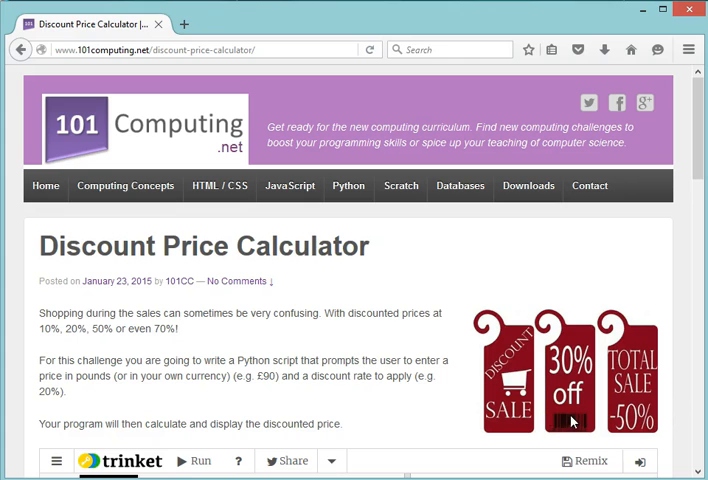
{"action": "mouse_move", "coordinate": [592, 428]}
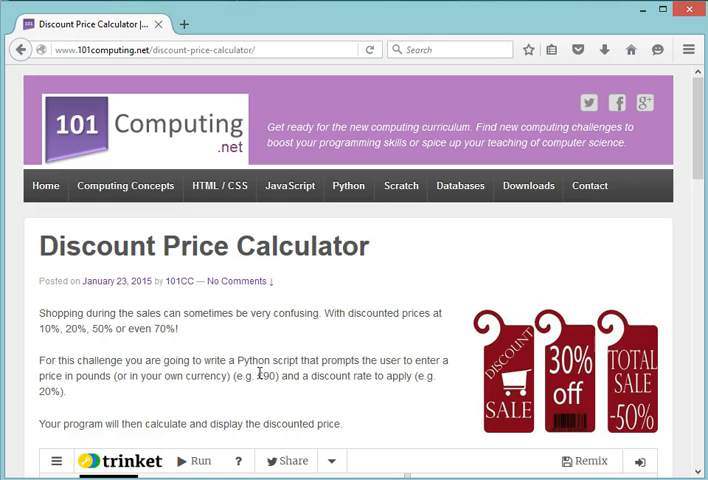
{"action": "mouse_move", "coordinate": [340, 376]}
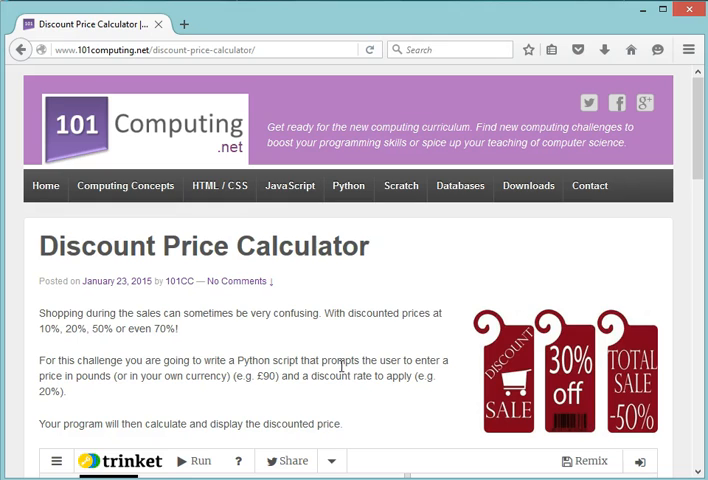
{"action": "mouse_move", "coordinate": [552, 344]}
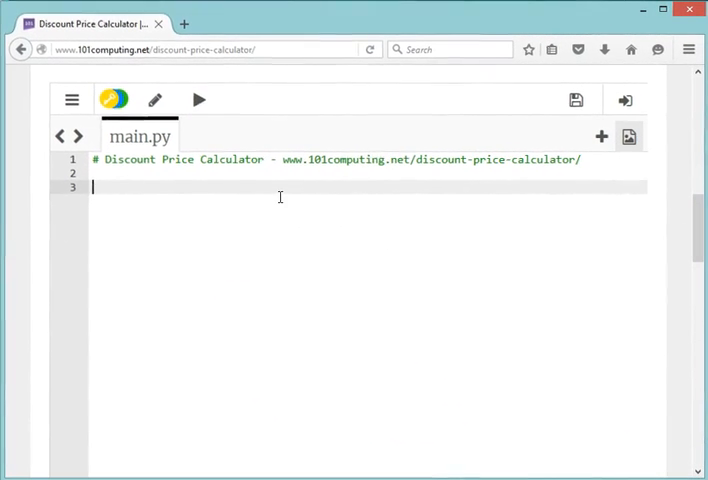
{"action": "mouse_move", "coordinate": [290, 188]}
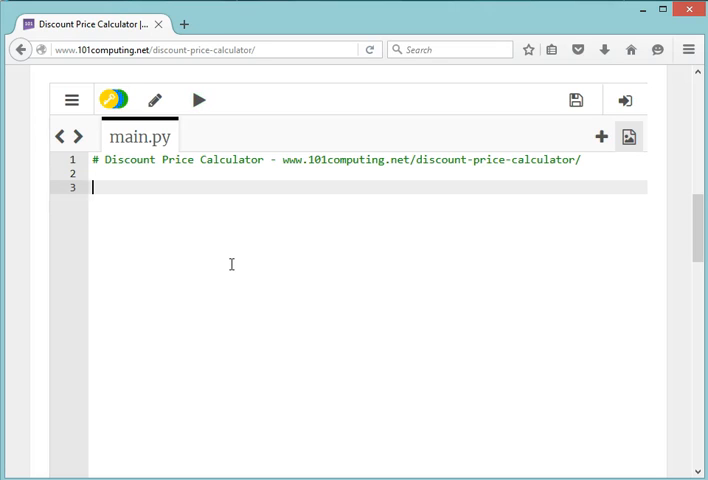
- Add the comment '#Step 1: Retrieving user inputs' to main.py
{"action": "type", "text": "#Step 1:"}
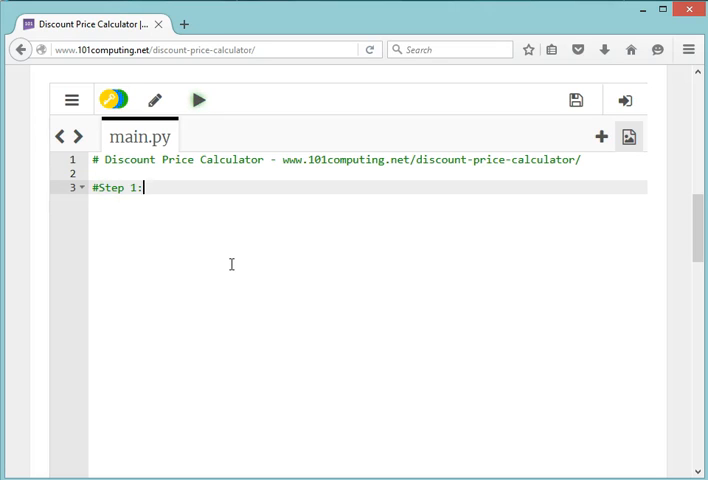
{"action": "type", "text": "Retrieve"}
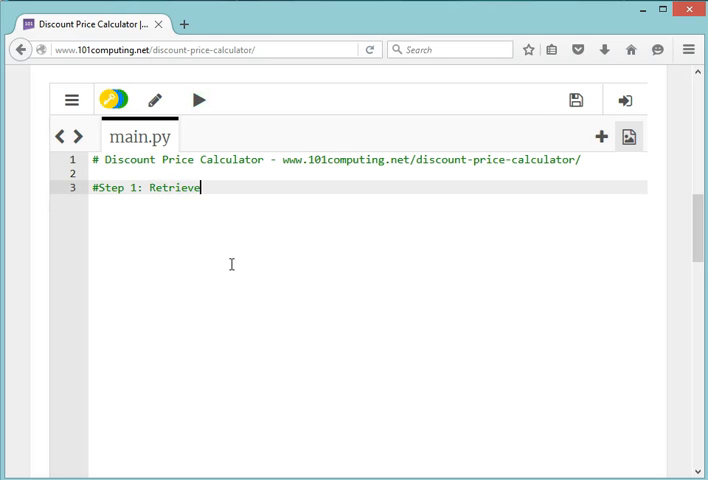
{"action": "type", "text": "ing user inputs"}
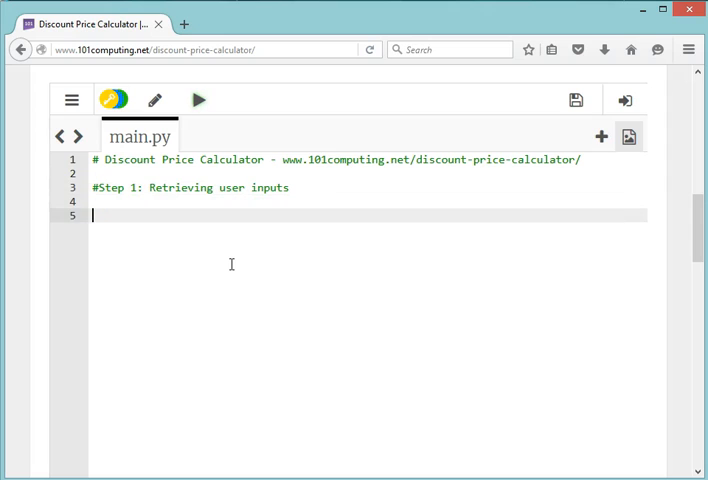
- Write itemPrice = float(input("What is the price of the item?"))
{"action": "type", "text": "inp"}
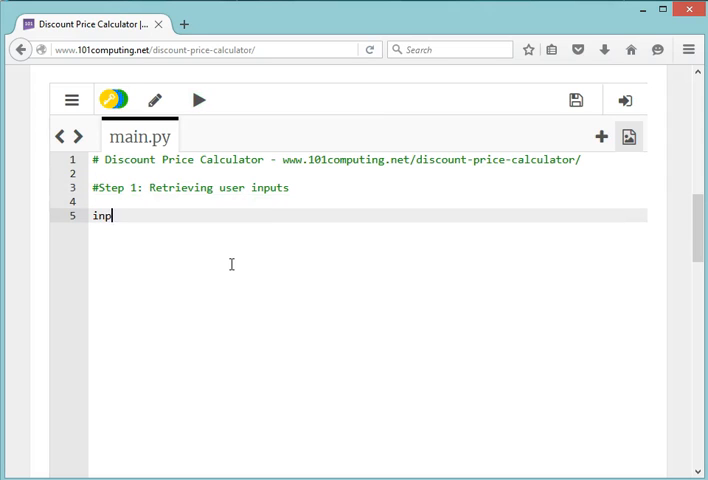
{"action": "type", "text": "ut()"}
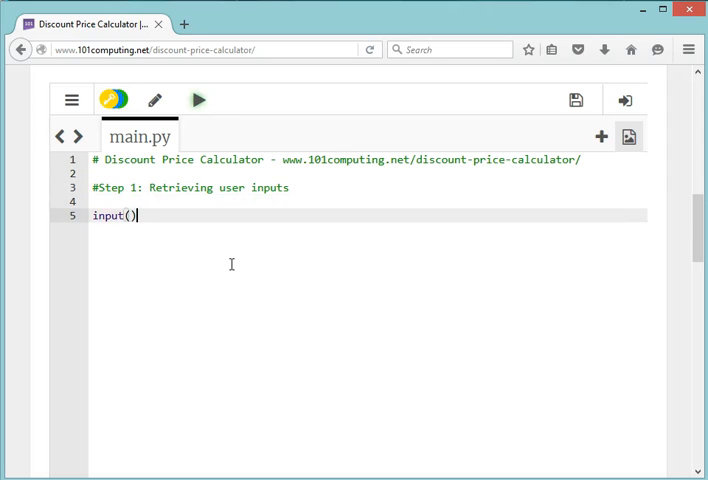
{"action": "type", "text": "\"\""}
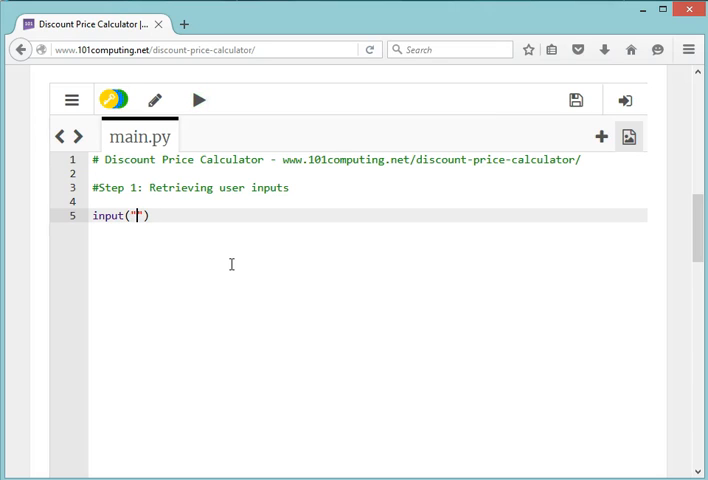
{"action": "type", "text": "What is the"}
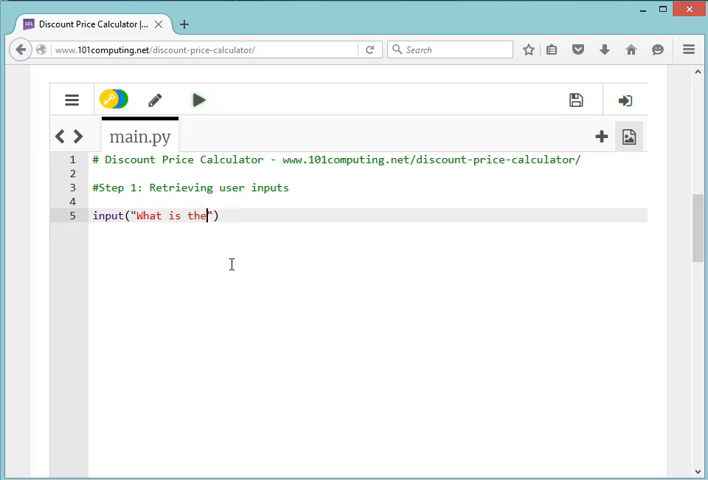
{"action": "type", "text": "price of"}
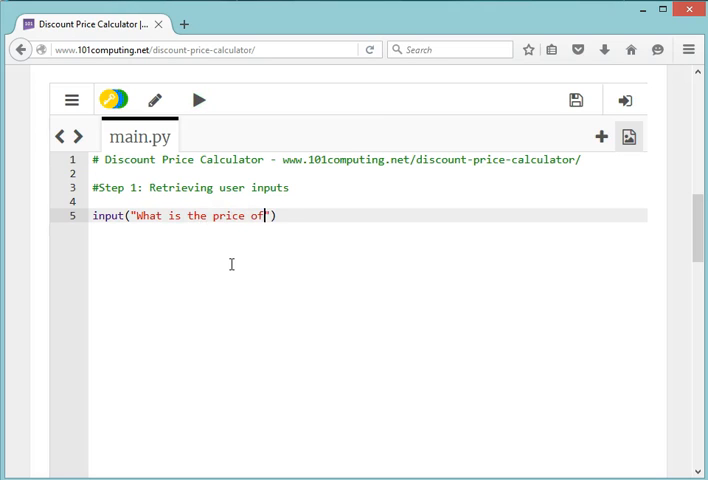
{"action": "type", "text": "the item?"}
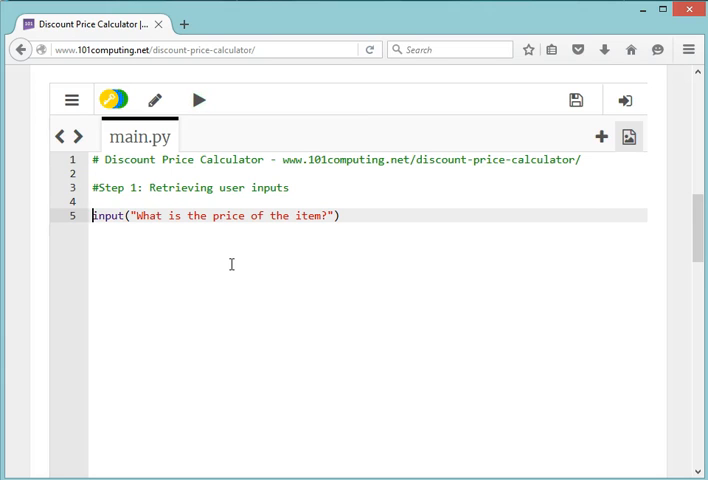
{"action": "type", "text": "float("}
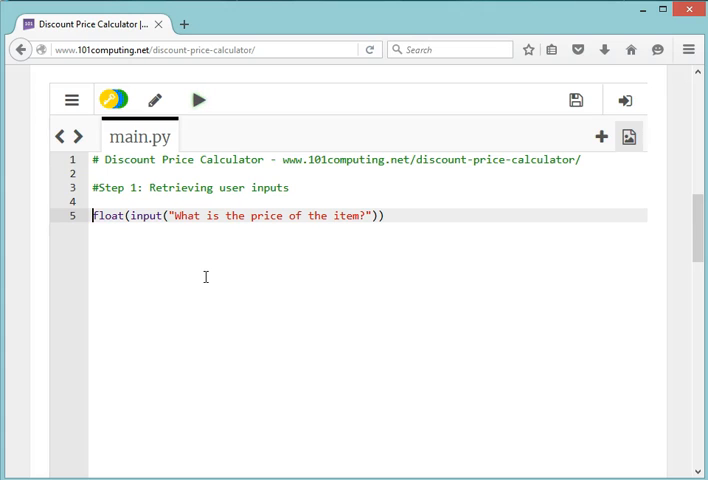
{"action": "type", "text": "item"}
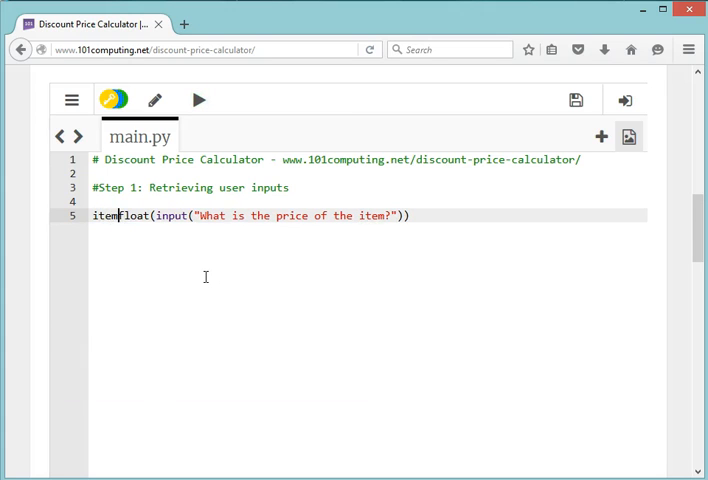
{"action": "type", "text": "Price"}
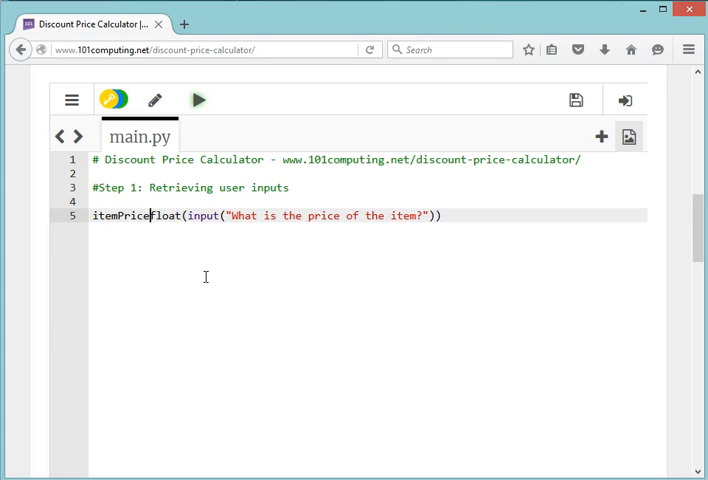
{"action": "type", "text": "= f"}
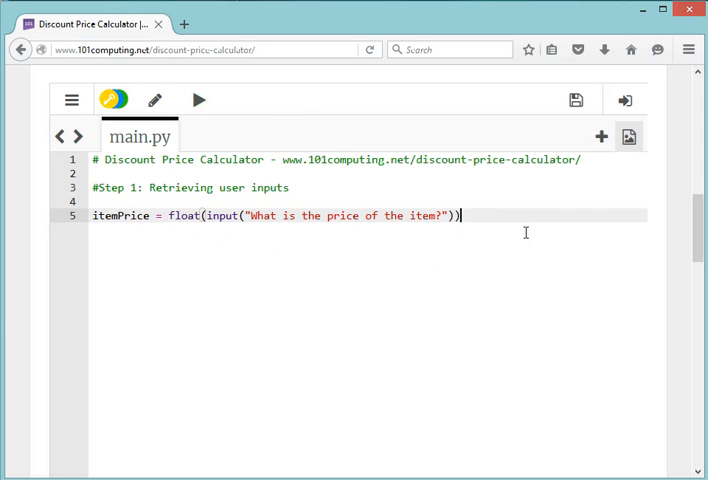
- On a new line write input("What is the percentage discount:?")
{"action": "key", "text": "Enter"}
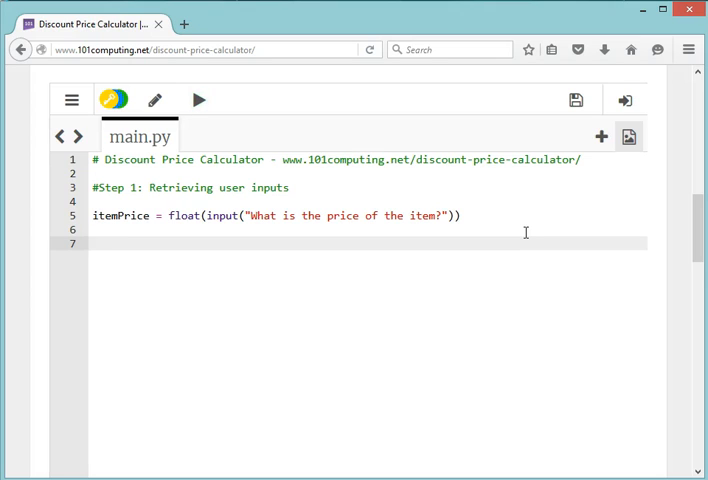
{"action": "type", "text": "input"}
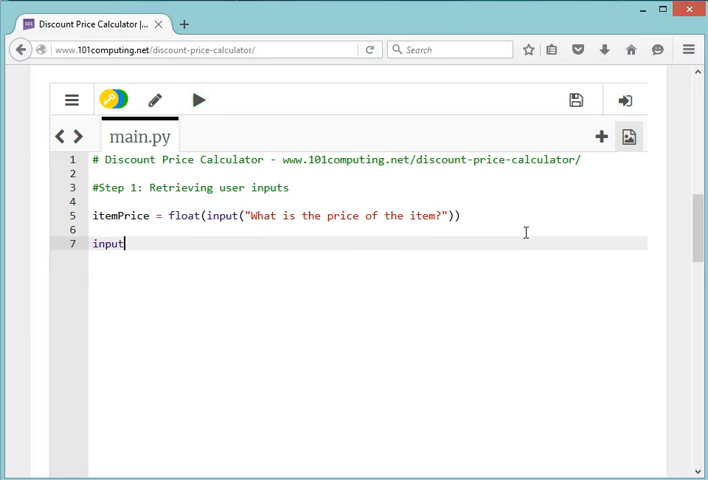
{"action": "type", "text": "(\"\")"}
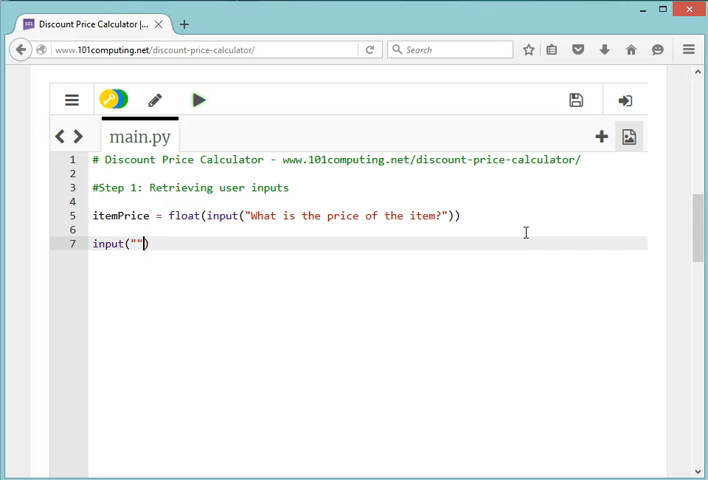
{"action": "type", "text": "What is th"}
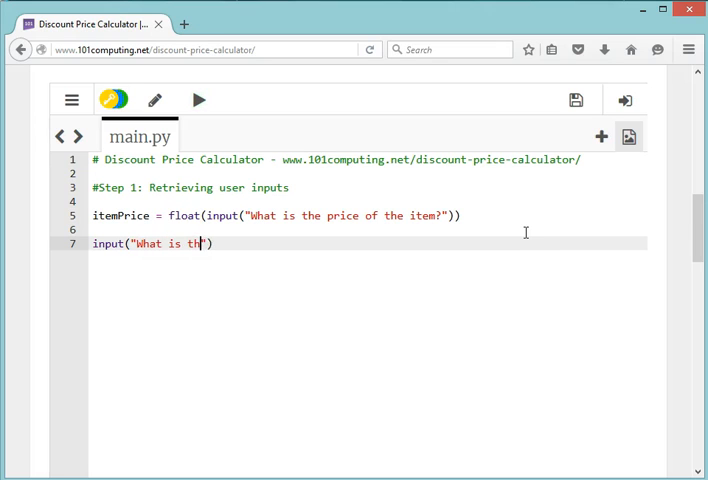
{"action": "type", "text": "e percentage"}
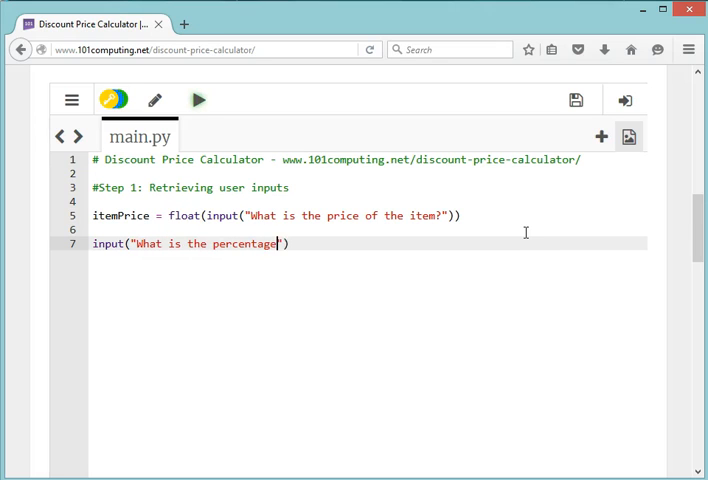
{"action": "type", "text": "discount"}
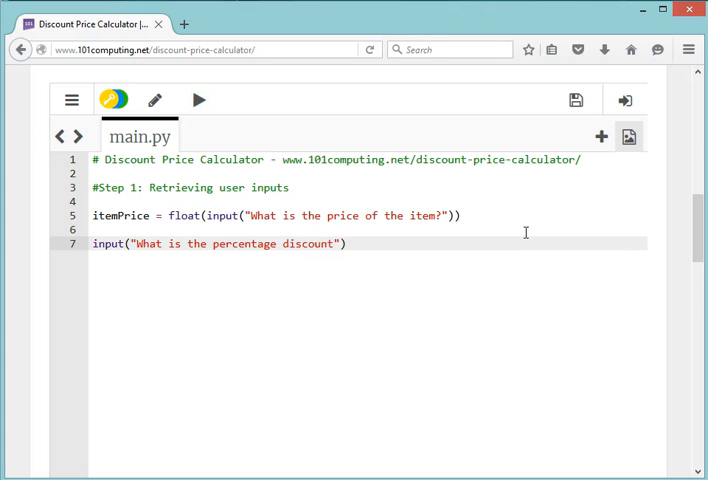
{"action": "type", "text": ":"}
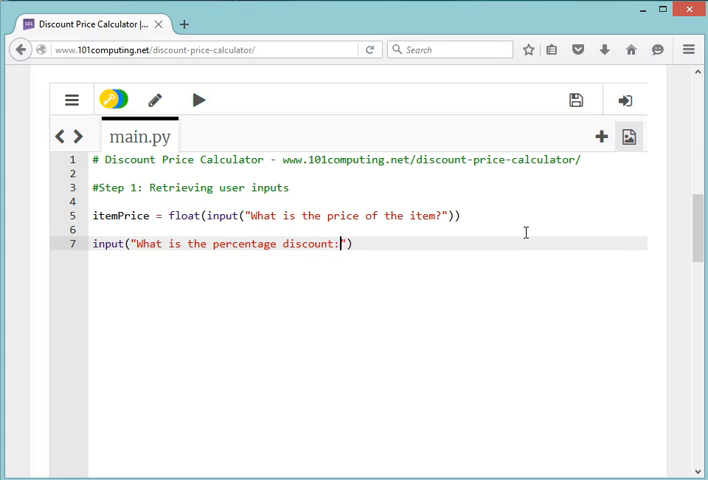
{"action": "type", "text": "?"}
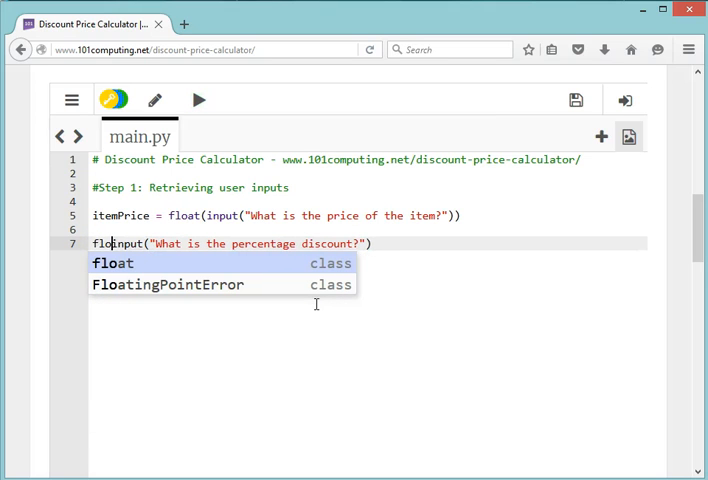
- Wrap the prompt in float() and assign it to percentageDiscount
{"action": "left_click", "coordinate": [112, 264]}
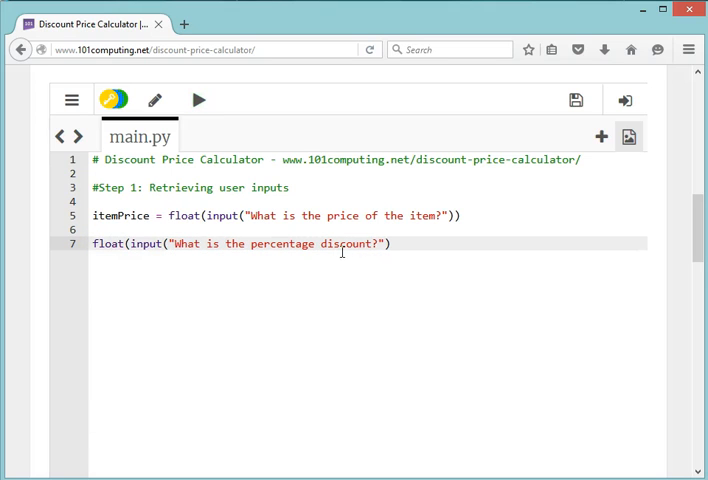
{"action": "type", "text": ")"}
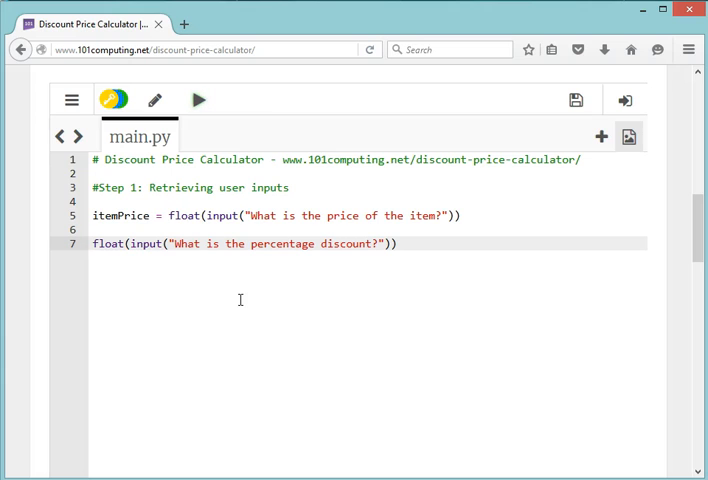
{"action": "type", "text": "percentageDiscount ="}
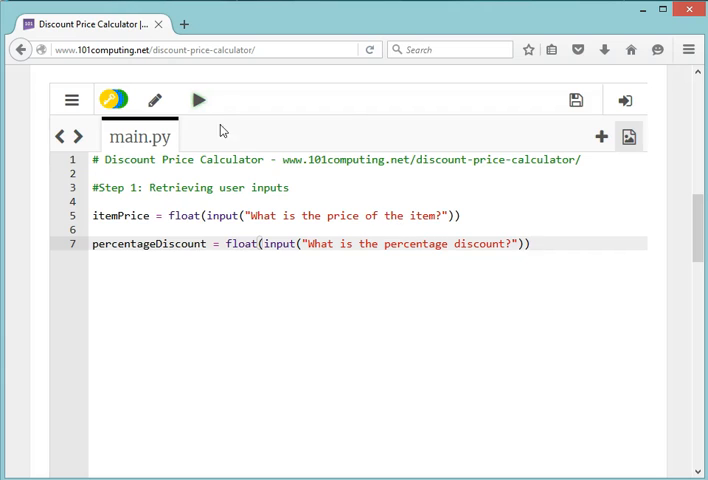
{"action": "mouse_move", "coordinate": [198, 100]}
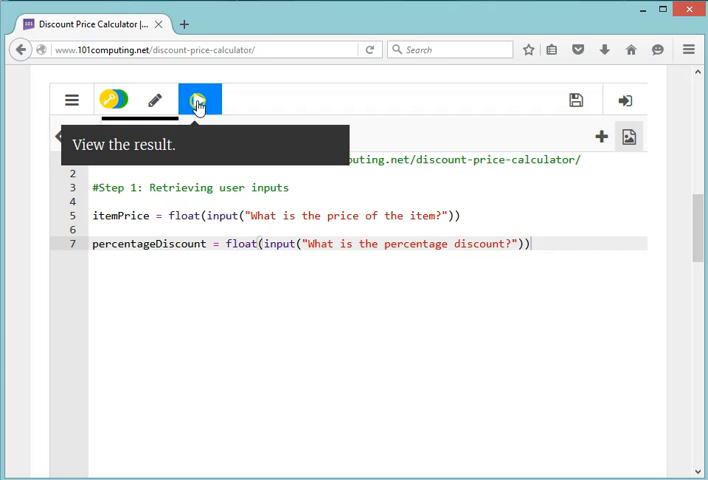
- Run the program and answer 20 for the price and 10 for the discount
{"action": "left_click", "coordinate": [200, 100]}
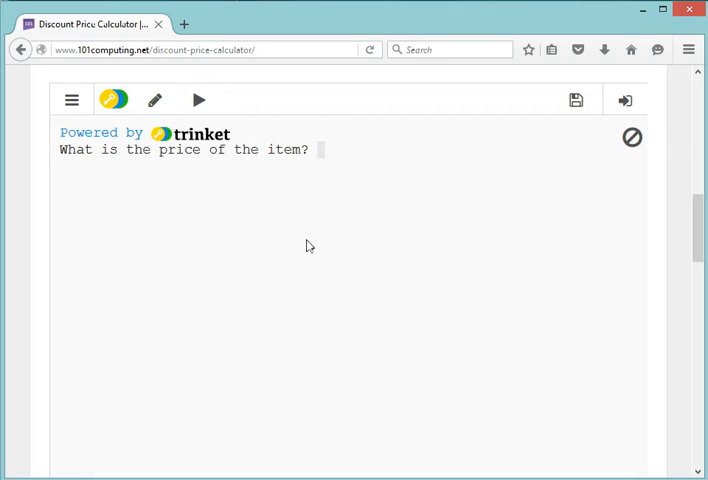
{"action": "type", "text": "20"}
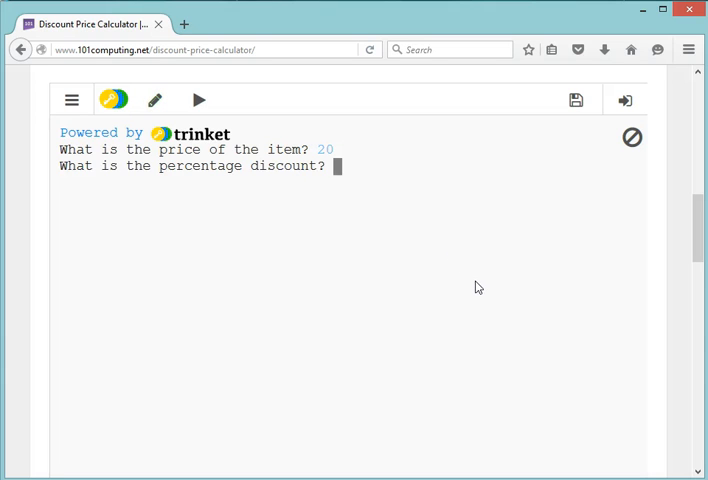
{"action": "type", "text": "10"}
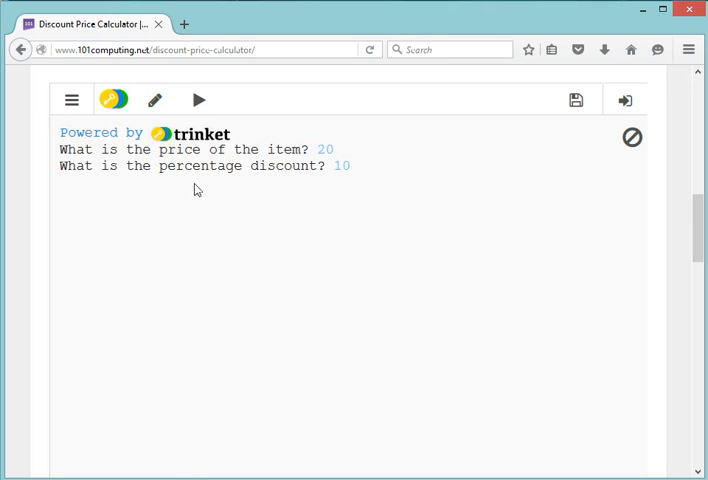
{"action": "mouse_move", "coordinate": [154, 100]}
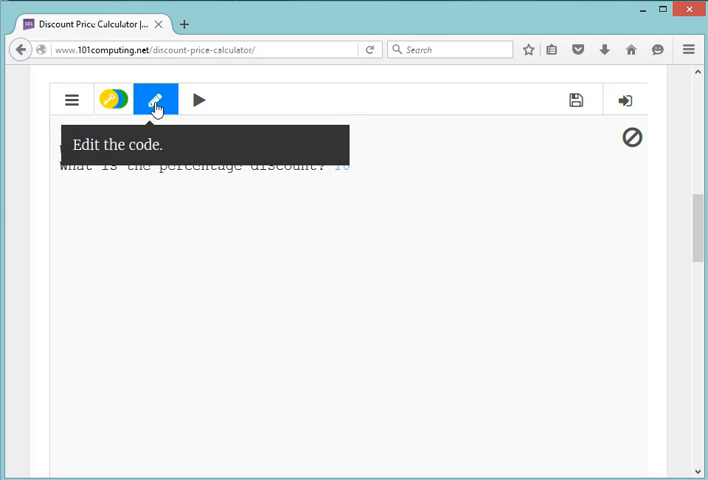
- Back in the editor, add the comment '#Step 2: Processing'
{"action": "left_click", "coordinate": [154, 100]}
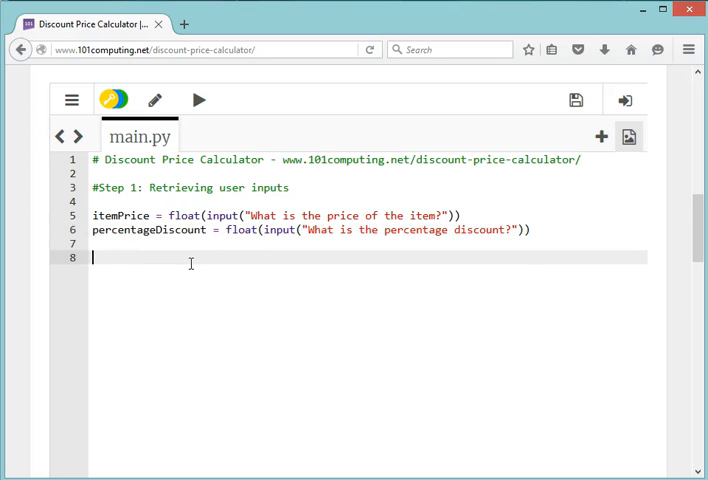
{"action": "type", "text": "#Step"}
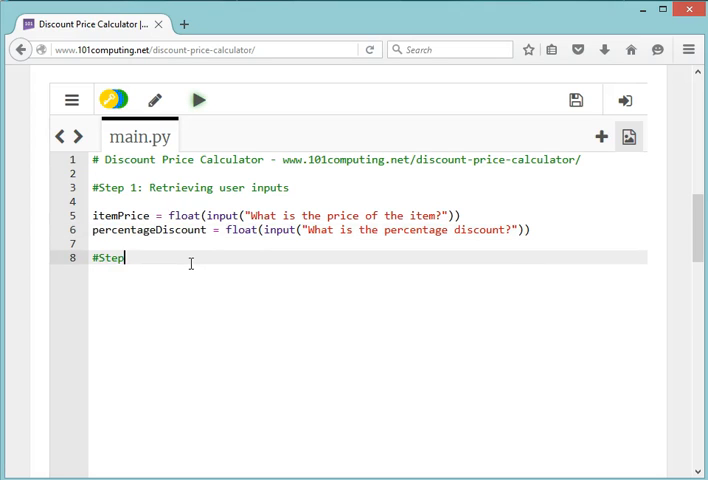
{"action": "type", "text": "2: Proc"}
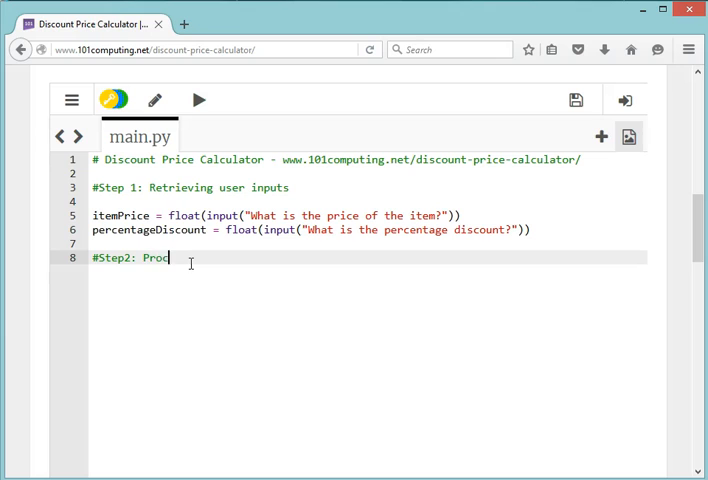
{"action": "type", "text": "essing"}
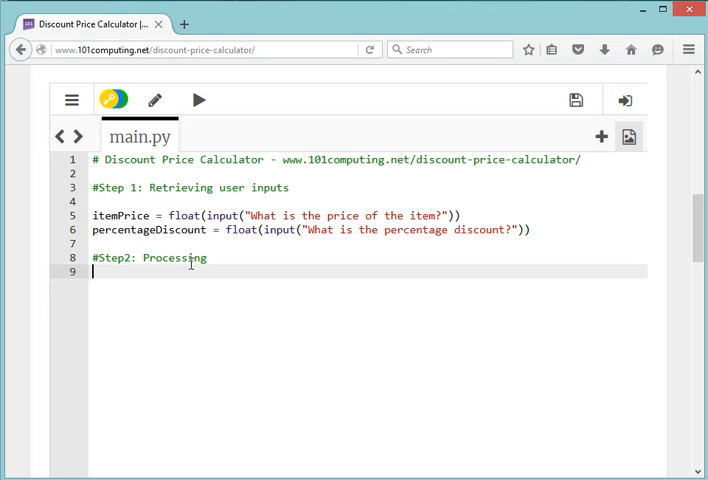
- Write reducedPrice = itemPrice - itemPrice * percentageDiscount / 100
{"action": "type", "text": "reduce"}
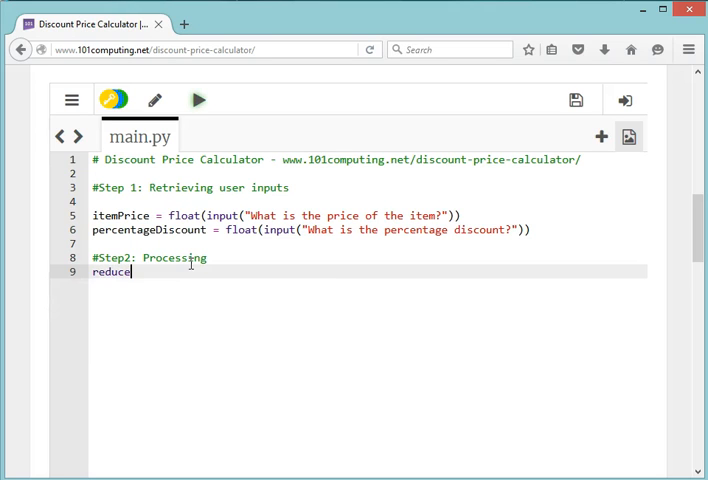
{"action": "type", "text": "dPrice"}
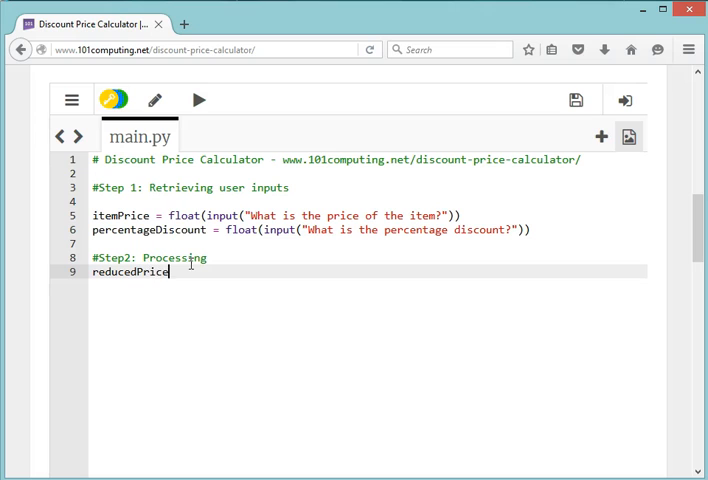
{"action": "type", "text": "="}
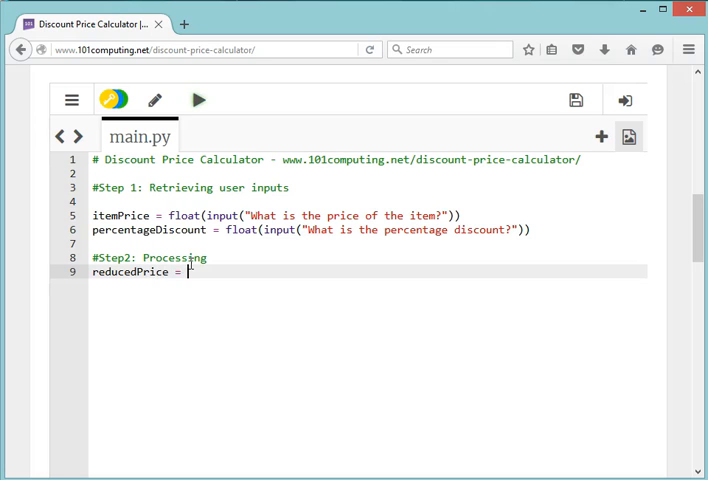
{"action": "type", "text": "i"}
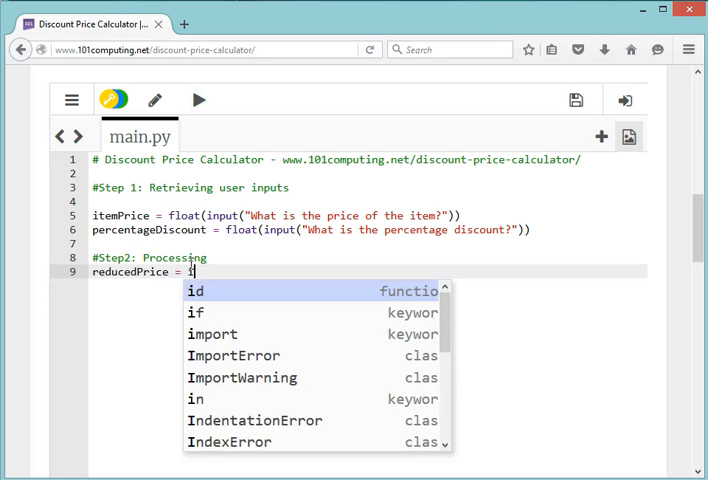
{"action": "type", "text": "temPrice"}
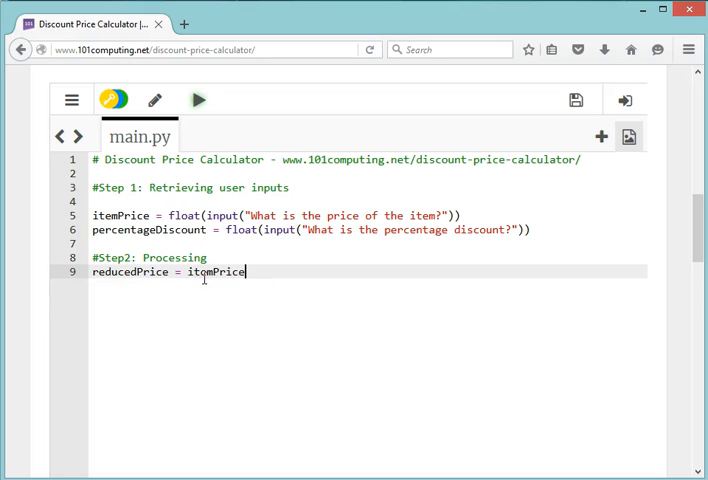
{"action": "mouse_move", "coordinate": [272, 330]}
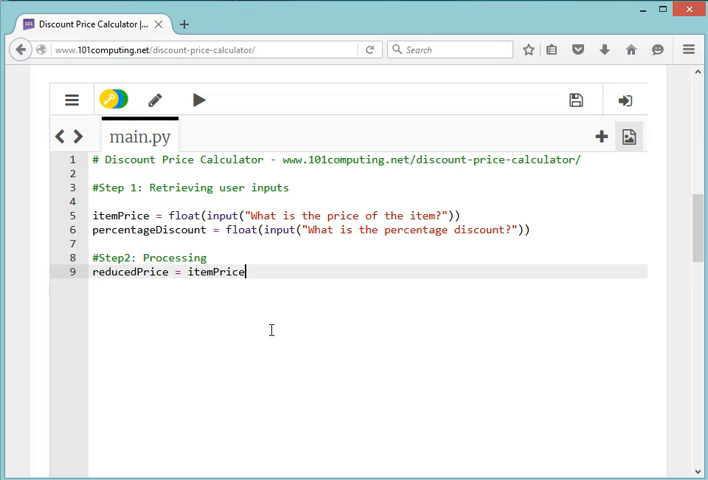
{"action": "type", "text": "-"}
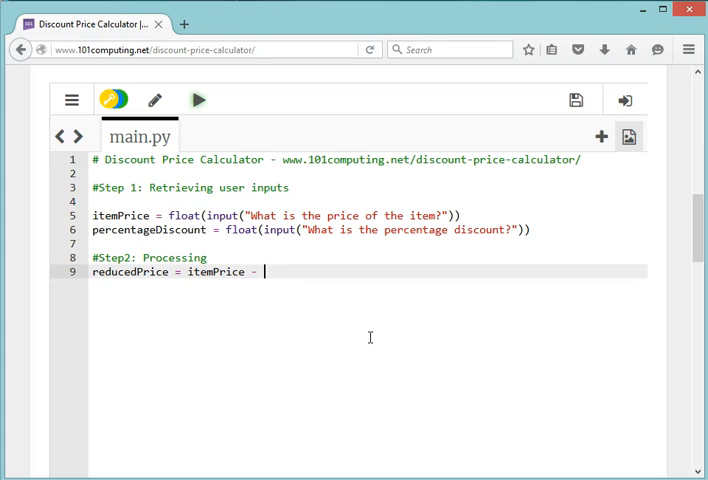
{"action": "type", "text": "itemPrice"}
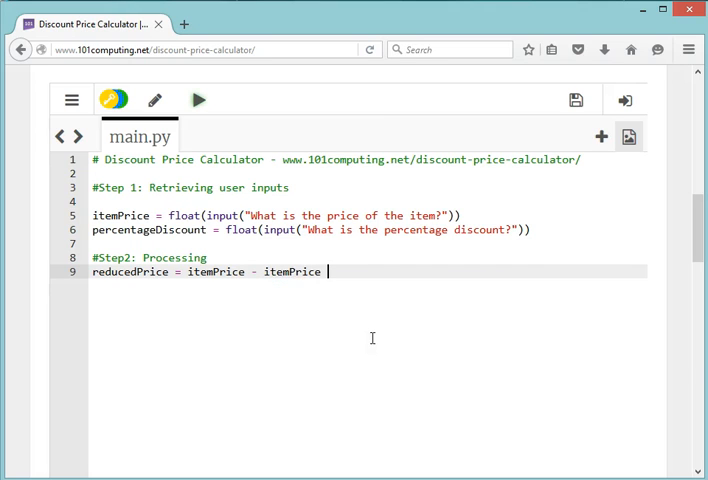
{"action": "type", "text": "*"}
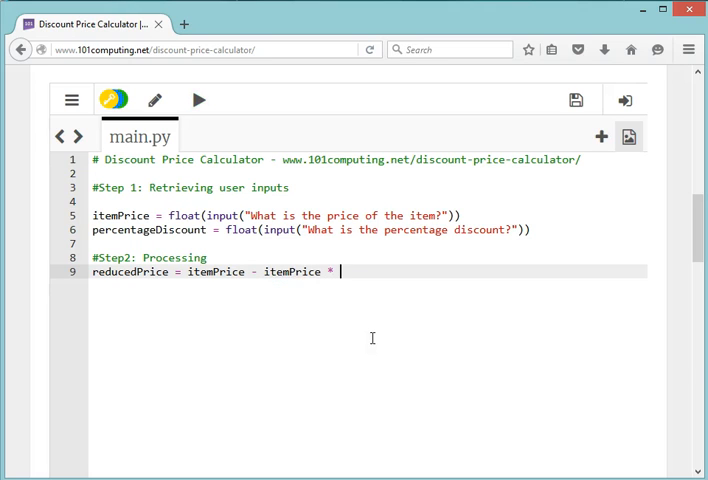
{"action": "type", "text": "perce"}
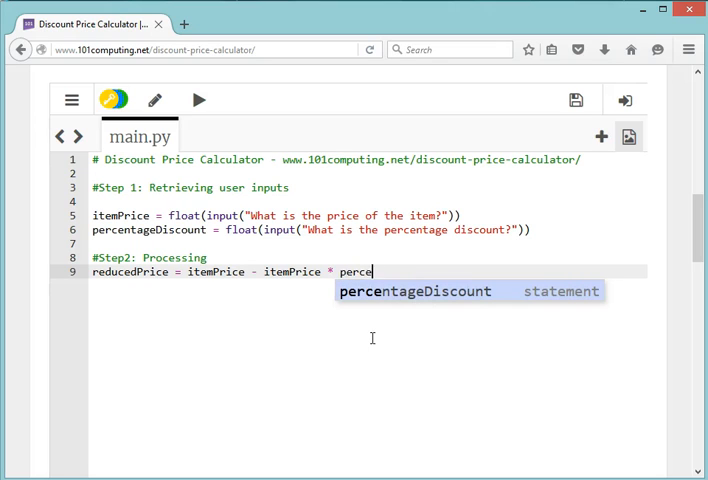
{"action": "type", "text": "ntageDisc"}
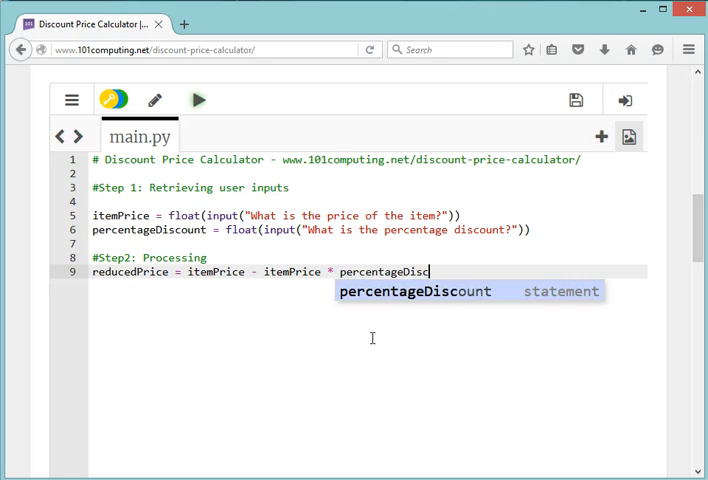
{"action": "key", "text": "Tab"}
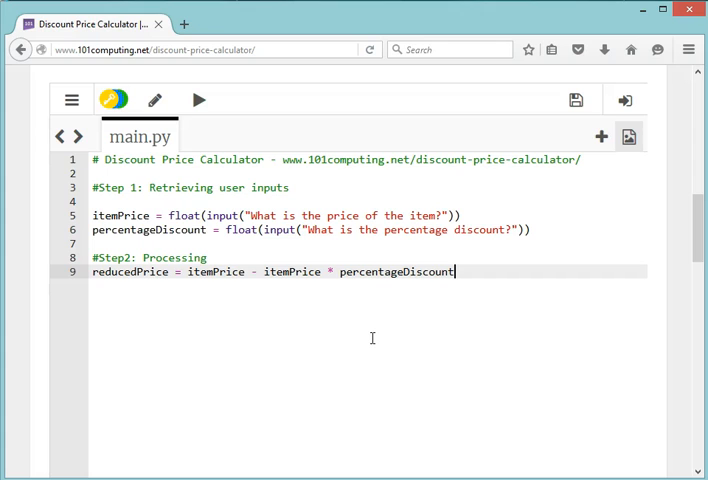
{"action": "type", "text": "/ 100"}
{"action": "type", "text": "#"}
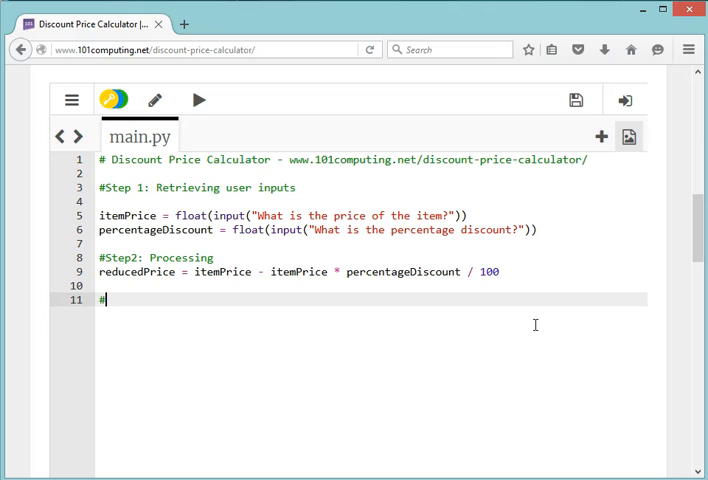
- Add a '#Step3: Generating the output' comment followed by print(reducedPrice)
{"action": "type", "text": "Step"}
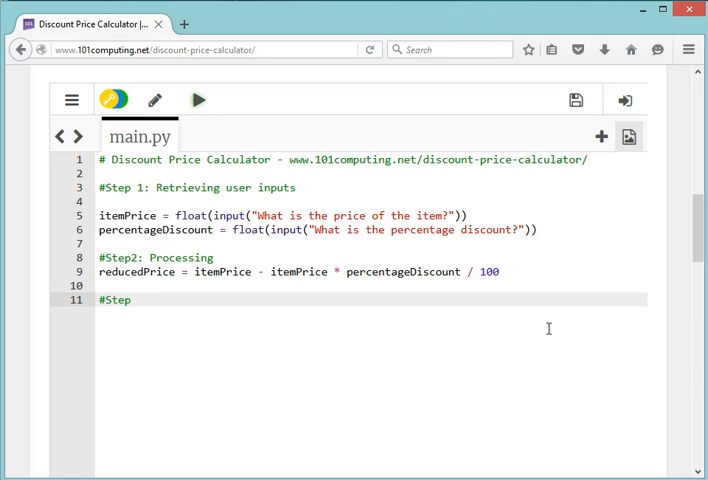
{"action": "type", "text": "3: Generating the output"}
{"action": "type", "text": "print("}
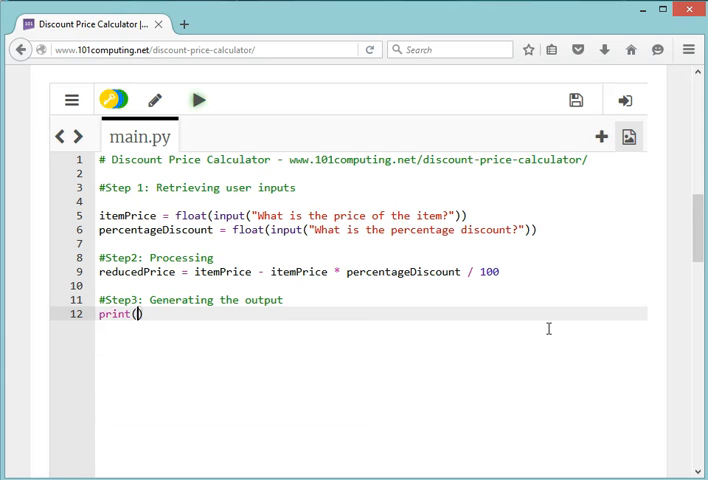
{"action": "type", "text": "red"}
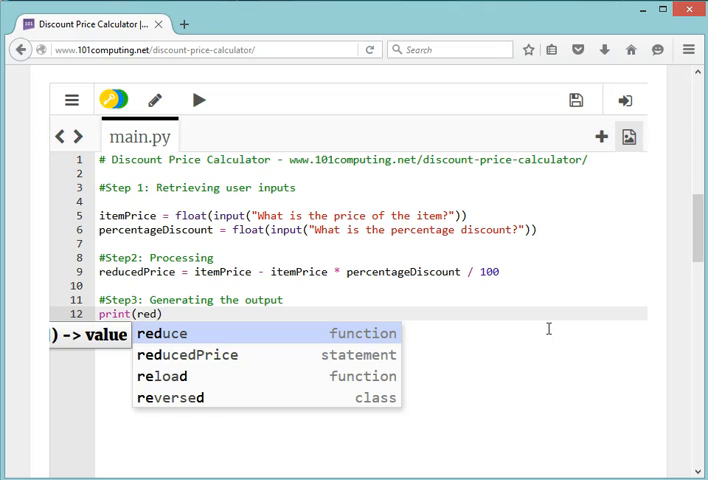
{"action": "type", "text": "ucedPrice"}
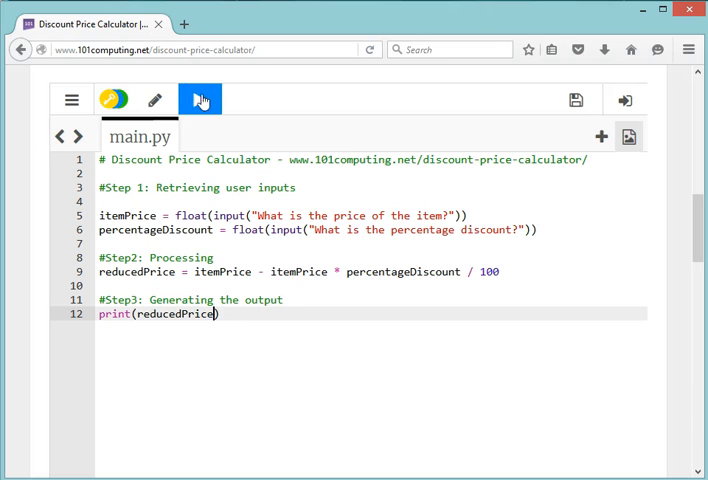
{"action": "left_click", "coordinate": [200, 100]}
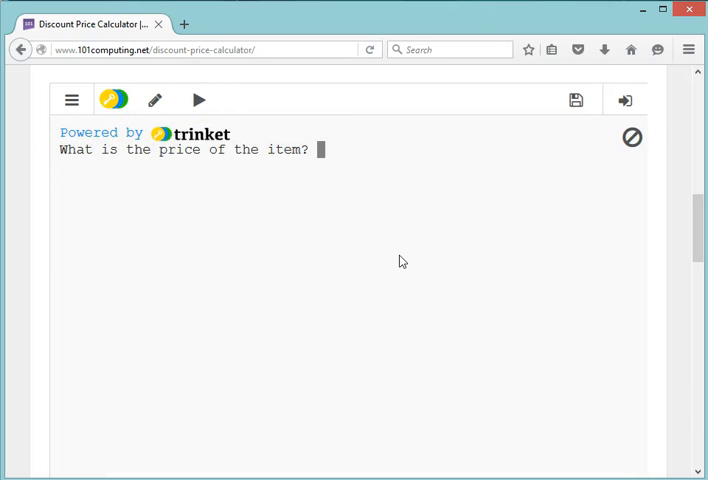
{"action": "mouse_move", "coordinate": [504, 290]}
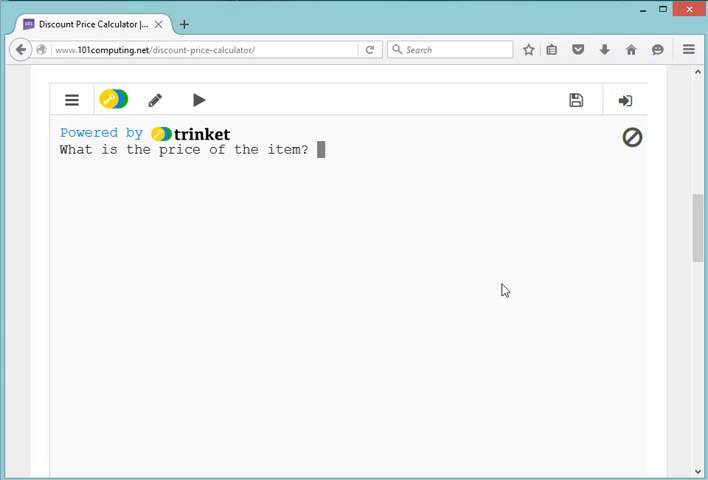
{"action": "type", "text": "20"}
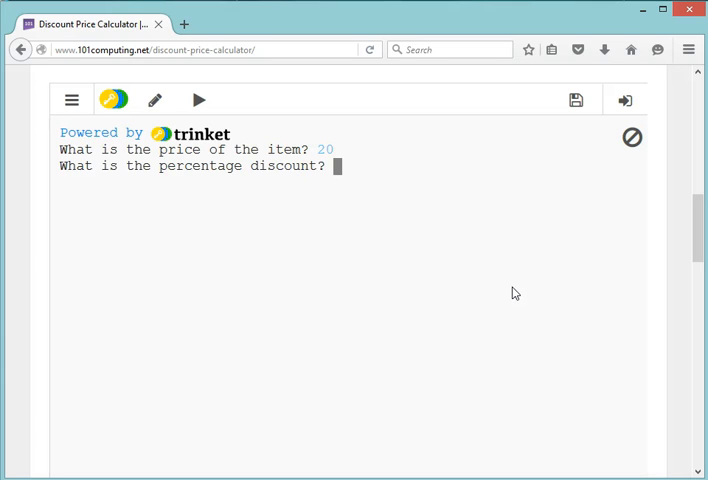
{"action": "type", "text": "10"}
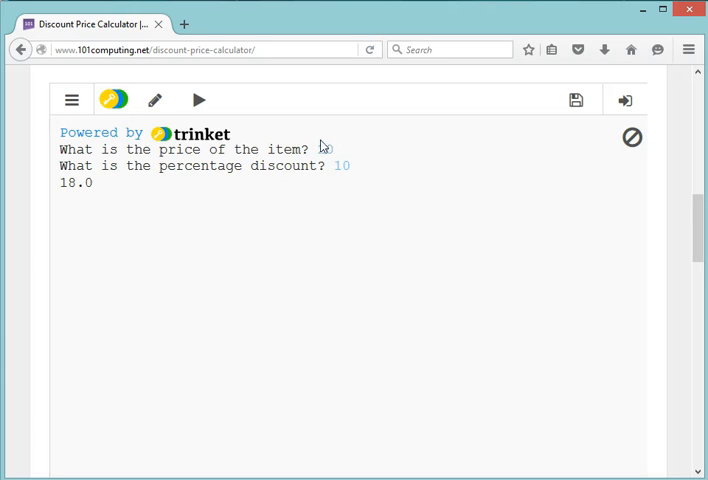
{"action": "type", "text": "20"}
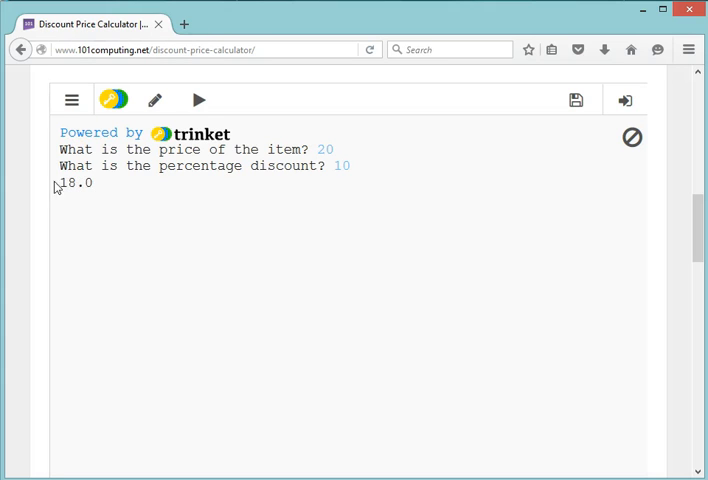
{"action": "left_click", "coordinate": [154, 100]}
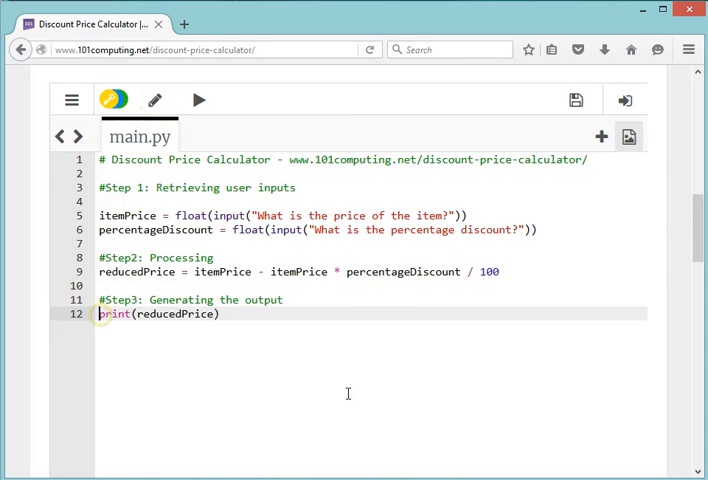
{"action": "mouse_move", "coordinate": [224, 346]}
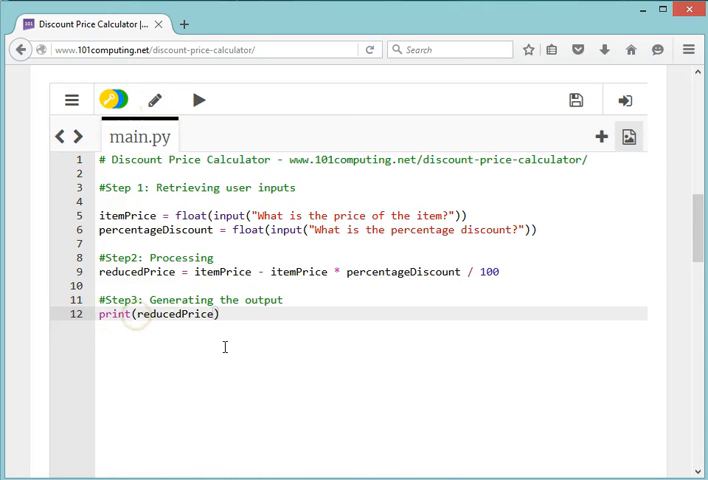
- Change the print to "The reduced price is " + str(reducedPrice)
{"action": "type", "text": "\"The reduced price"}
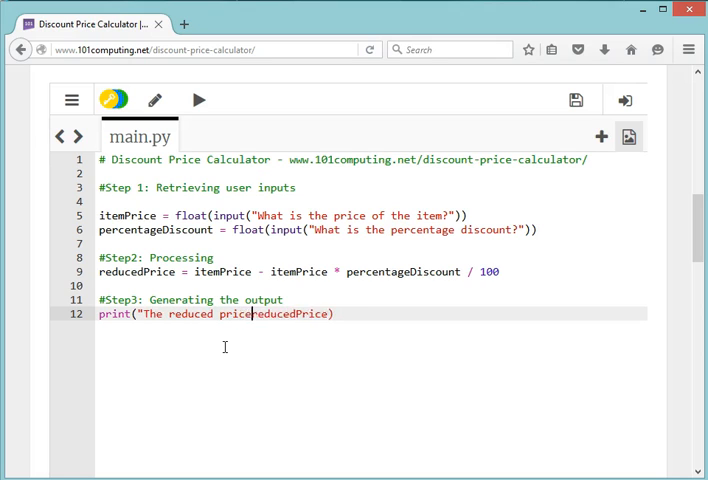
{"action": "type", "text": "is \" +"}
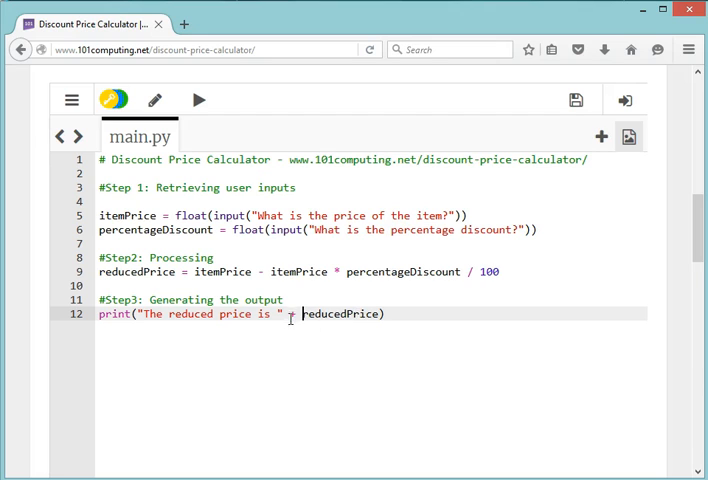
{"action": "mouse_move", "coordinate": [474, 368]}
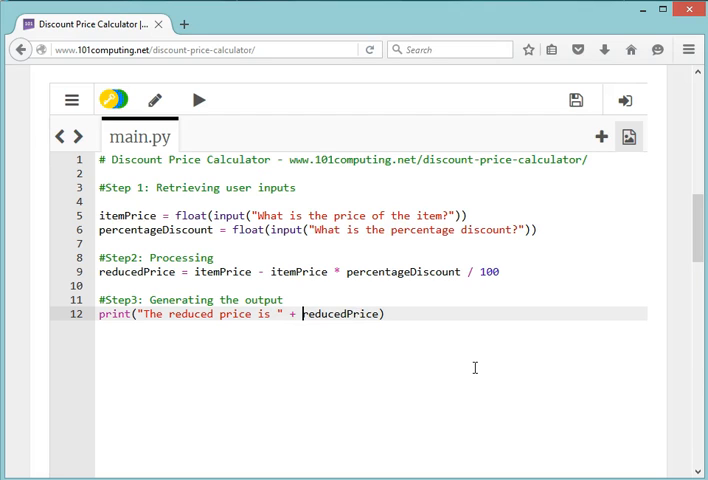
{"action": "type", "text": "str("}
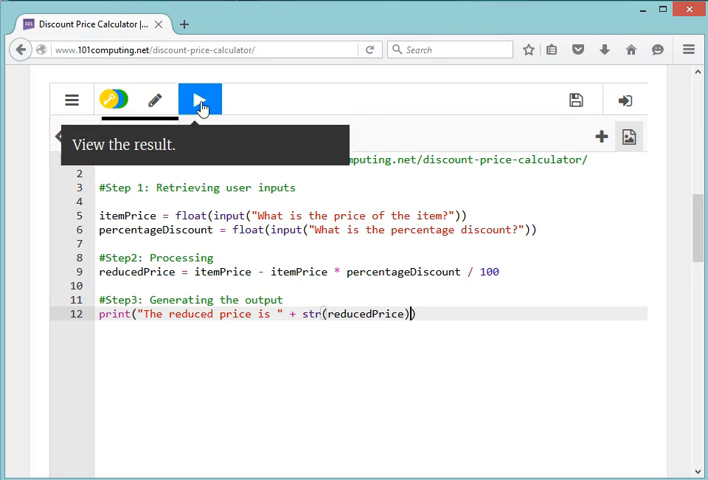
{"action": "left_click", "coordinate": [198, 100]}
{"action": "type", "text": "10"}
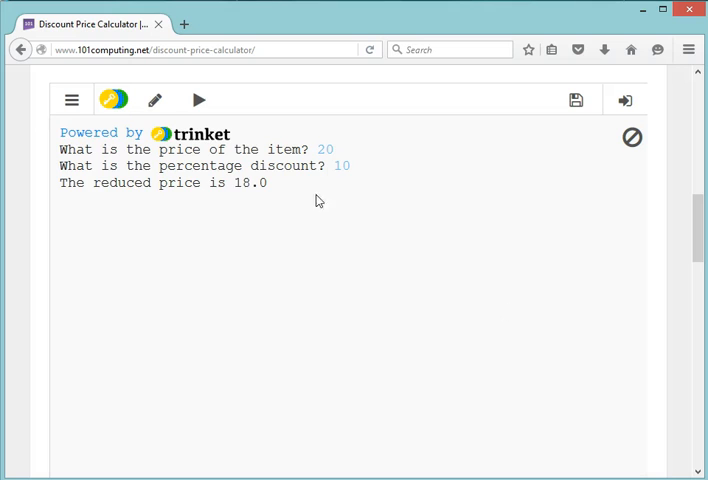
{"action": "mouse_move", "coordinate": [280, 190]}
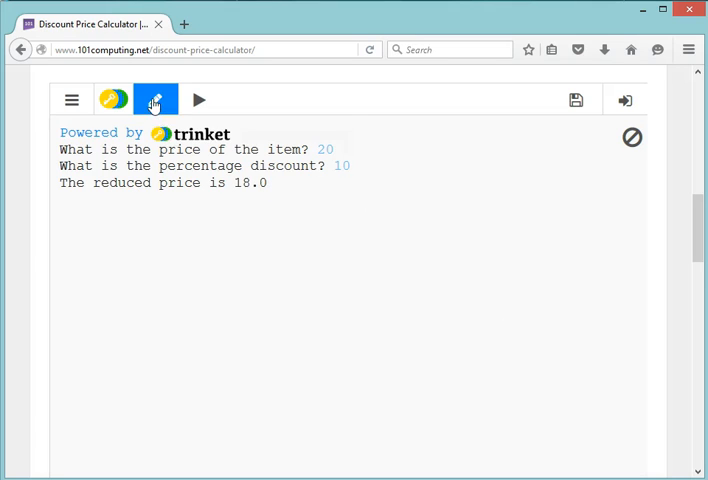
{"action": "left_click", "coordinate": [156, 100]}
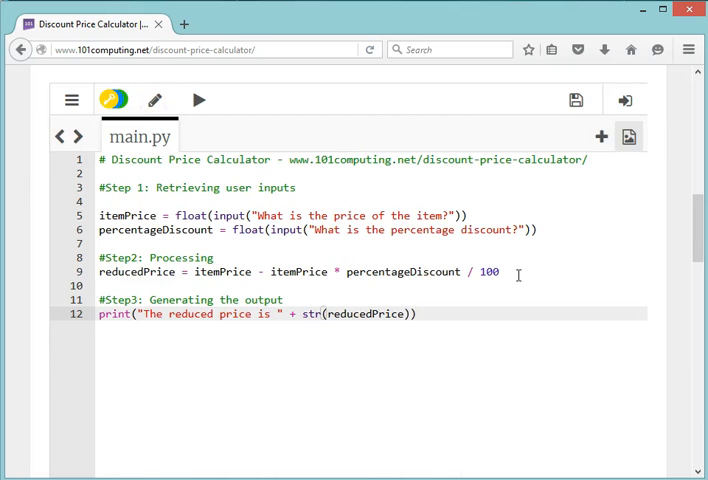